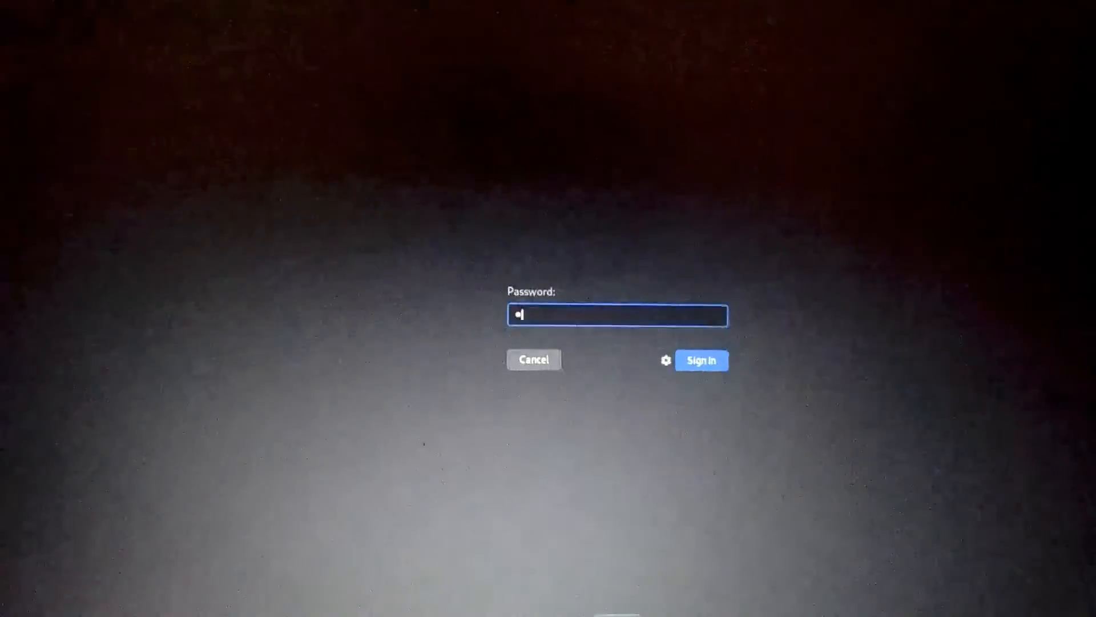
- Enter the account password and sign in to the Kali desktop
text(*)
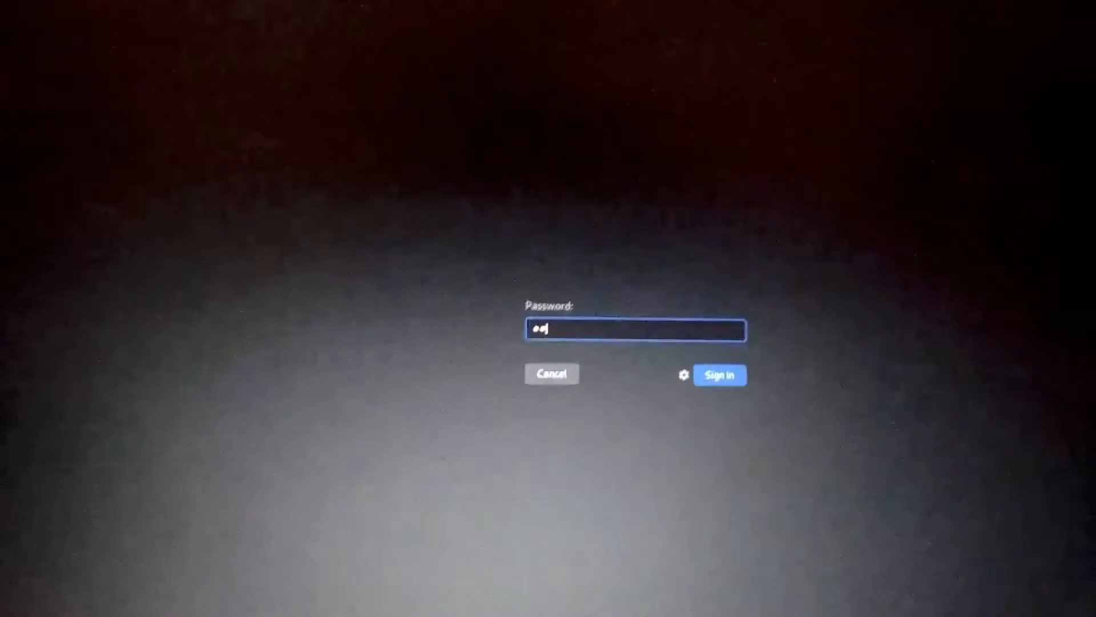
click(720, 375)
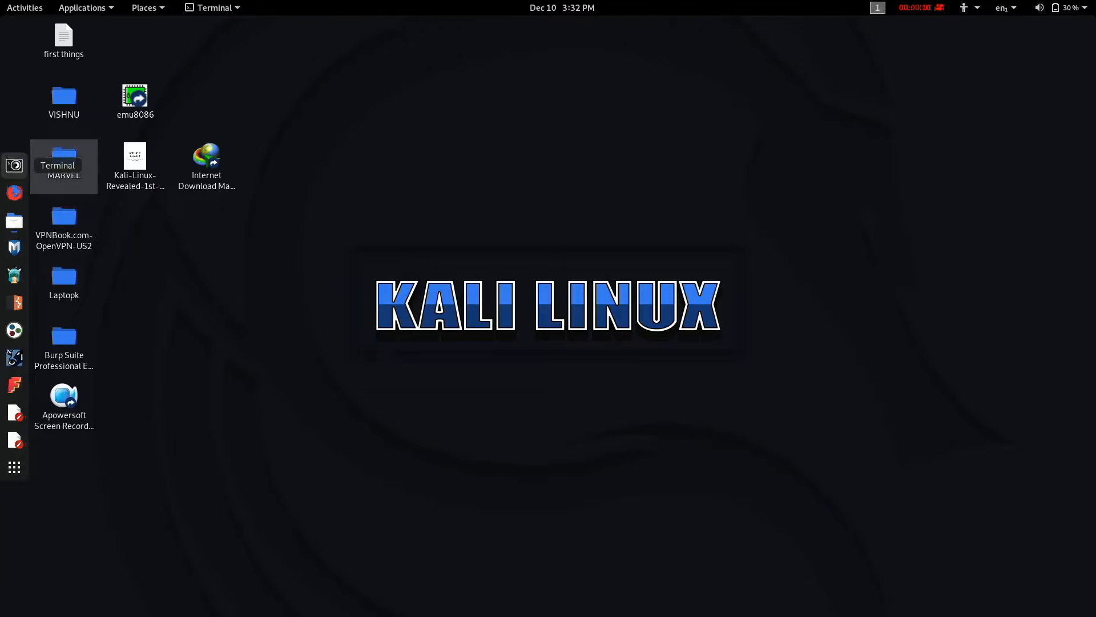
- Open a terminal and enter 'sudo apt update && sudo apt upgrade'
click(13, 166)
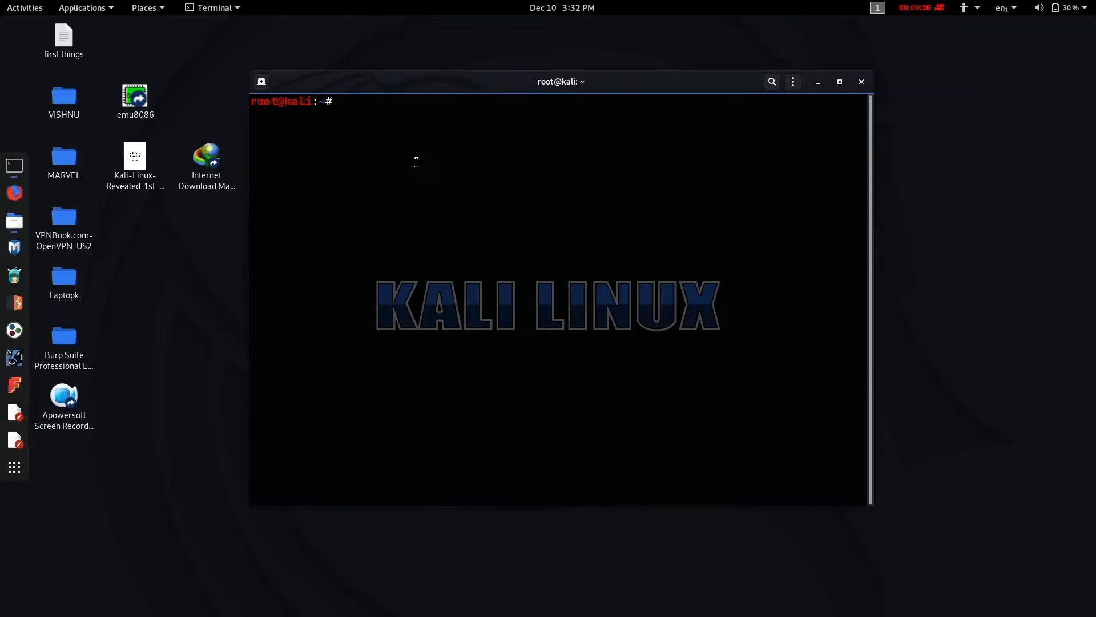
text(s)
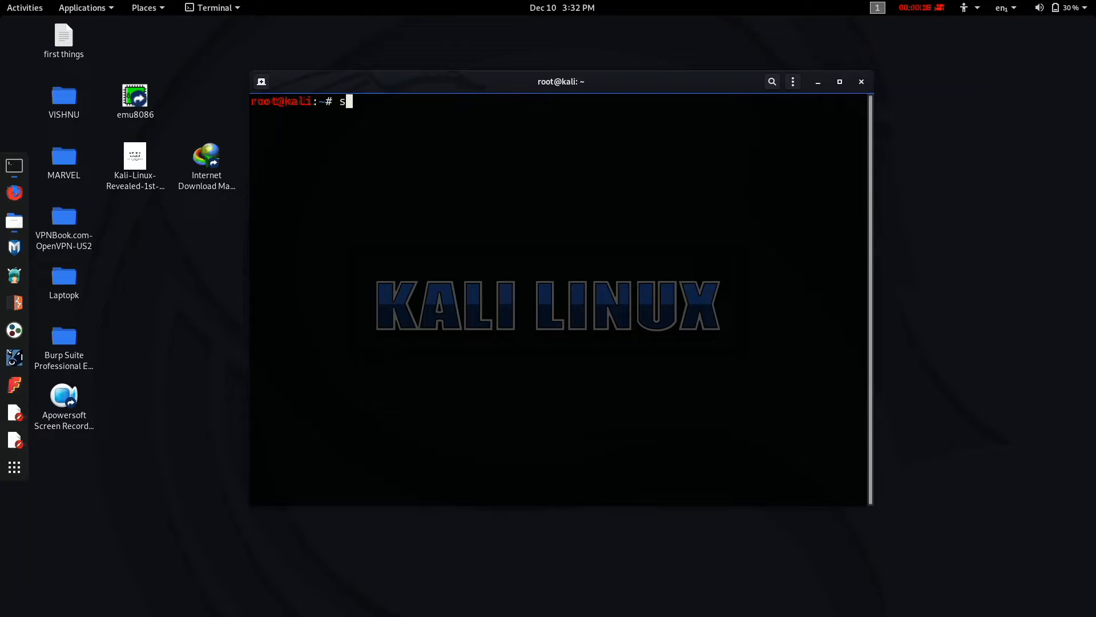
text(udo apt)
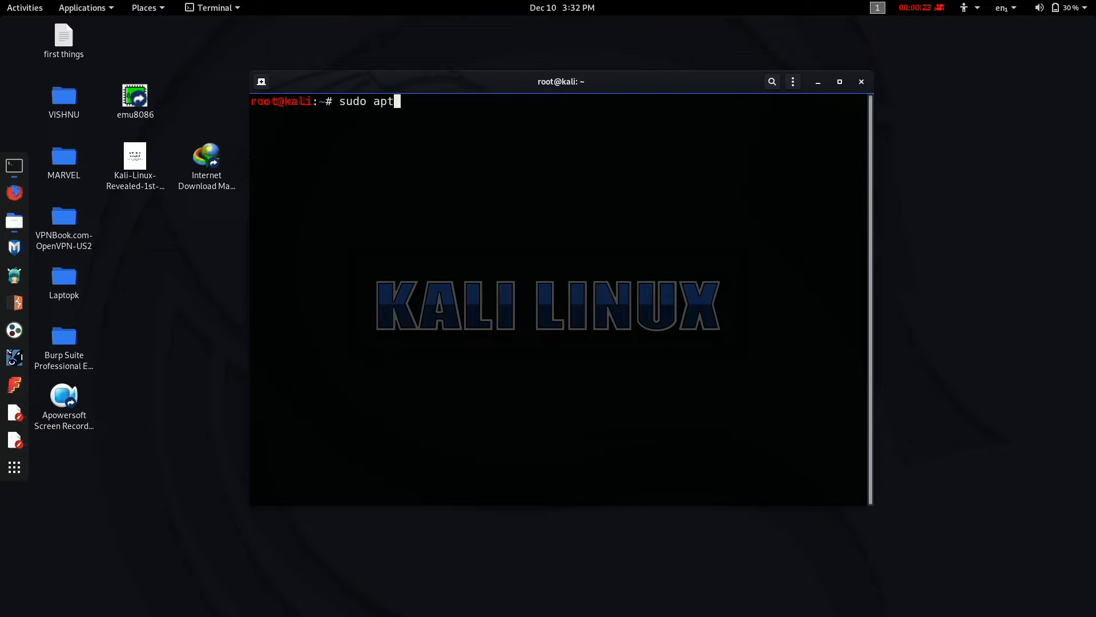
text(u)
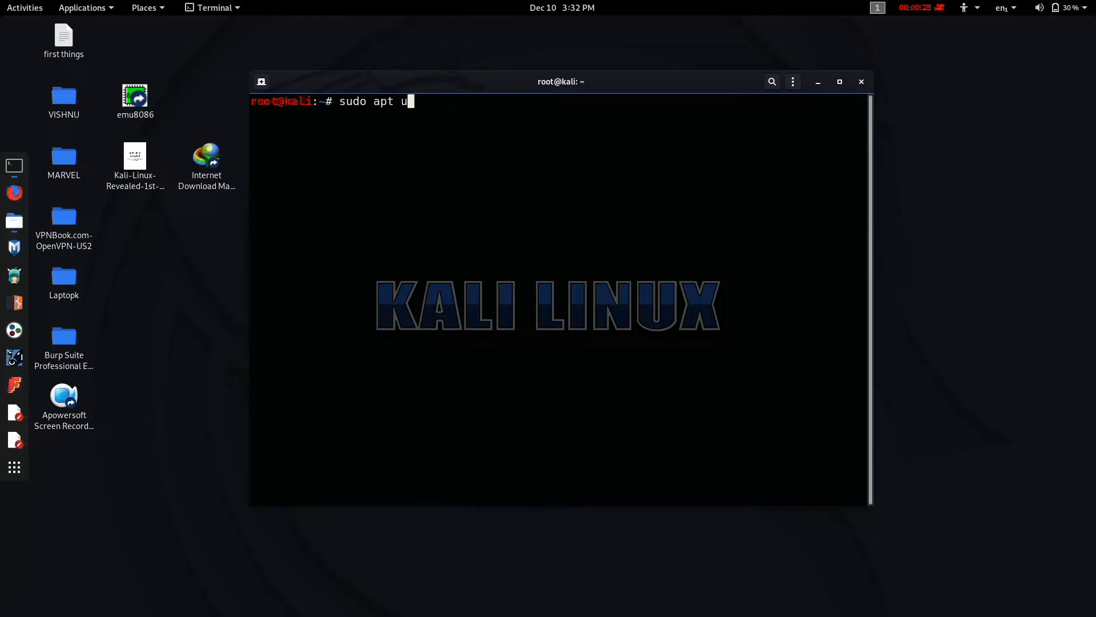
text(pdate)
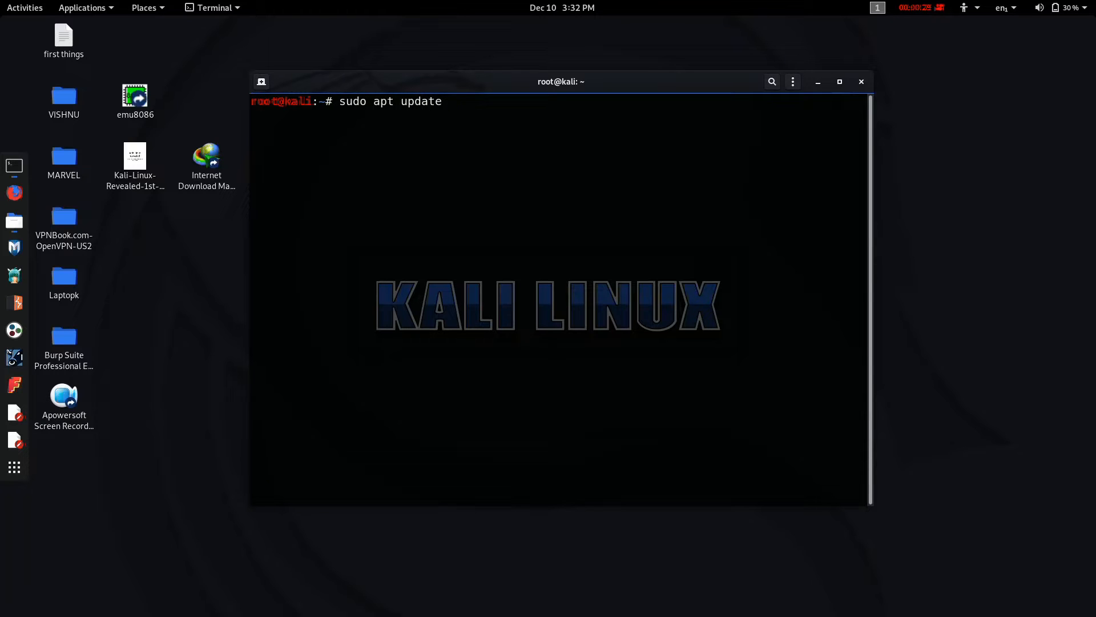
text(&& sudo apt)
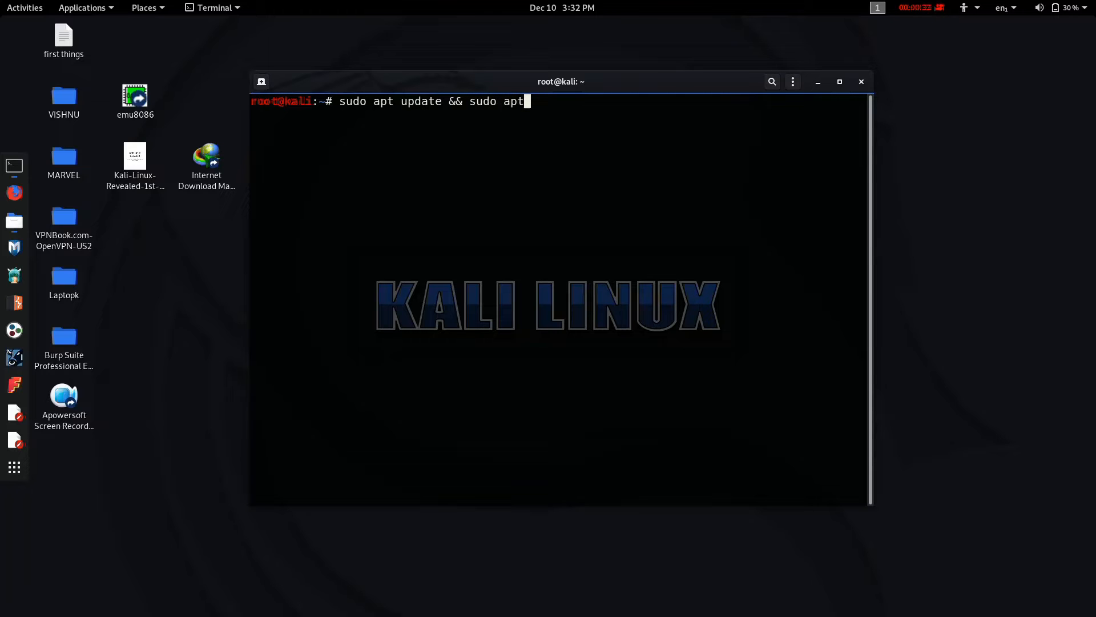
text(u)
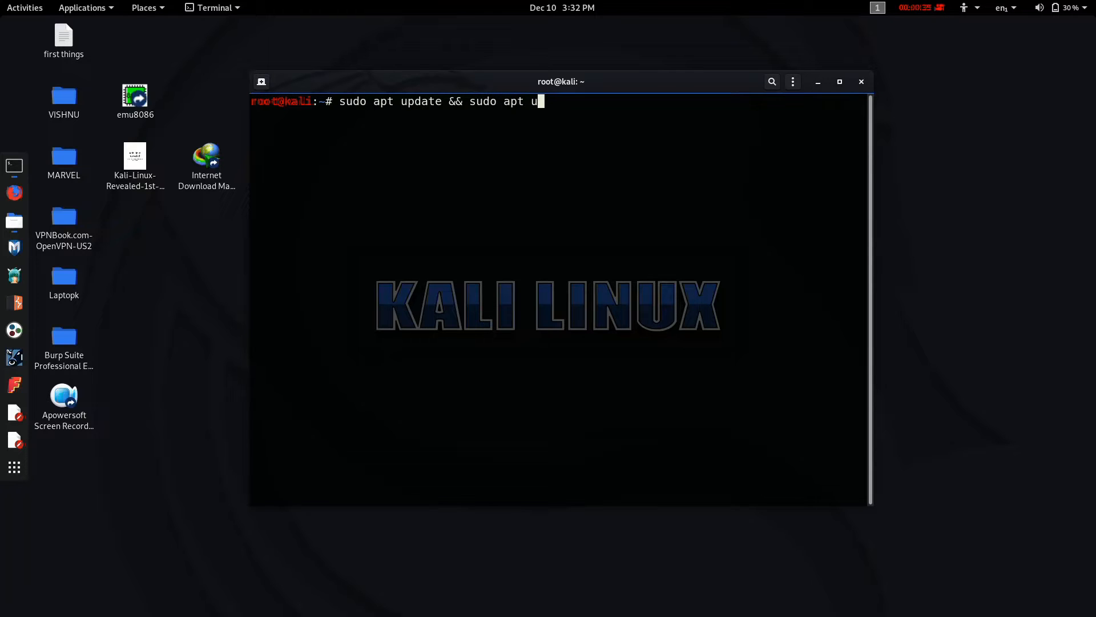
text(pgrade)
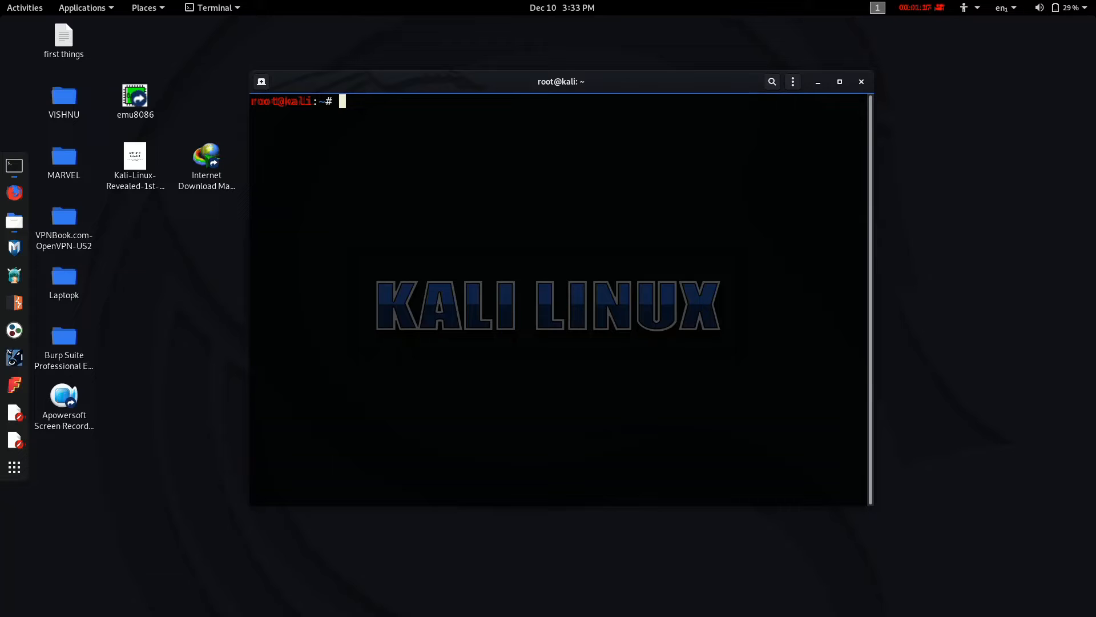
- Run 'apt -y install kali-desktop-xfce', which reports it is already the newest version
text(apt)
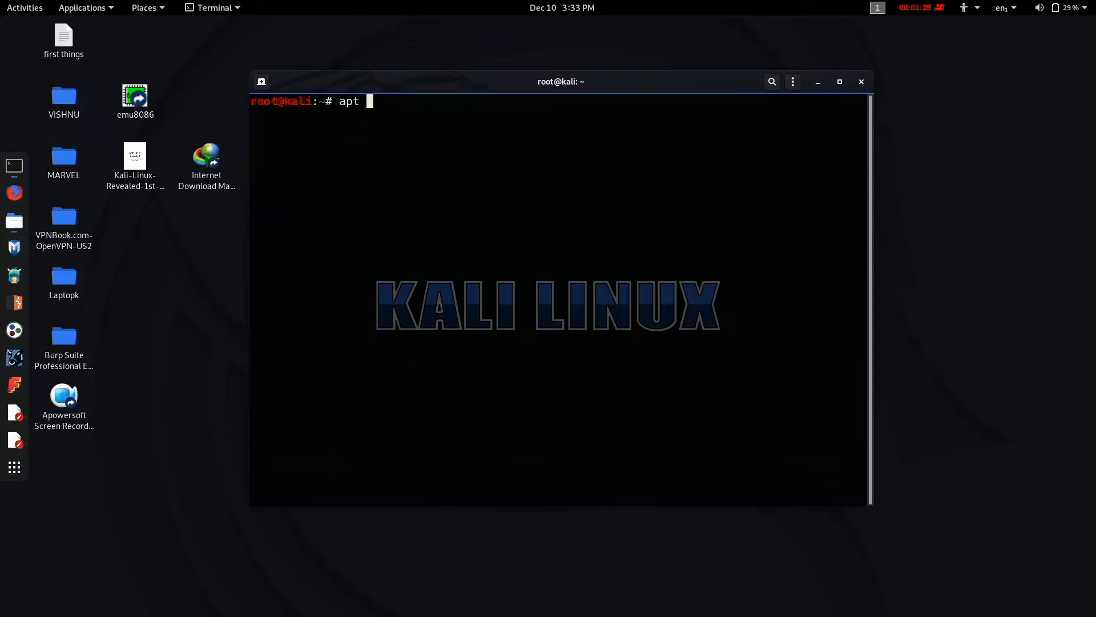
text(-y in)
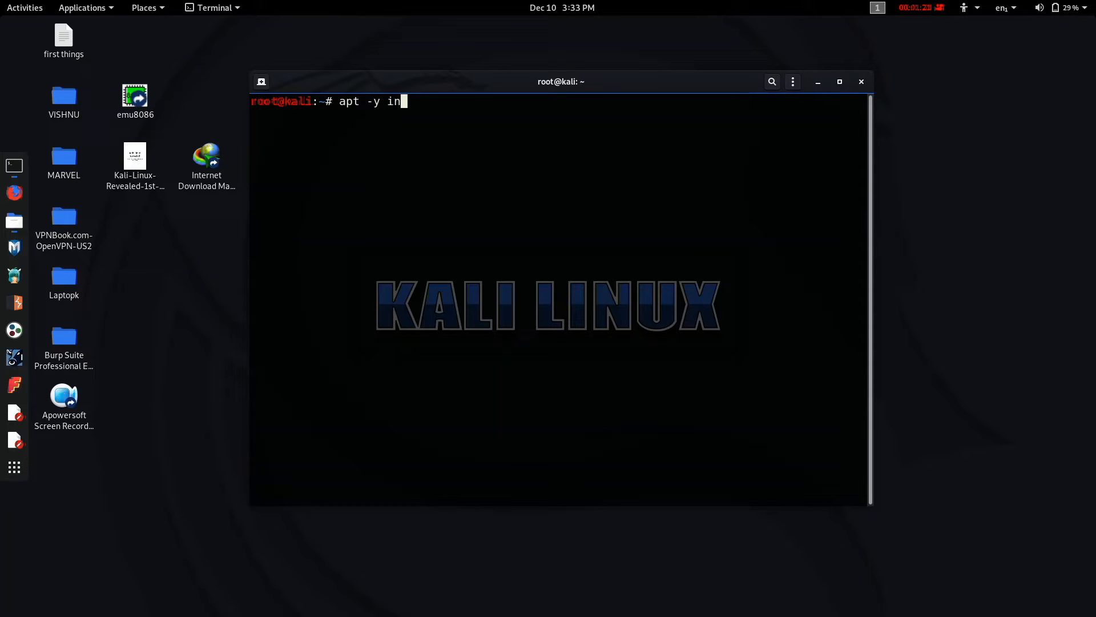
text(stall)
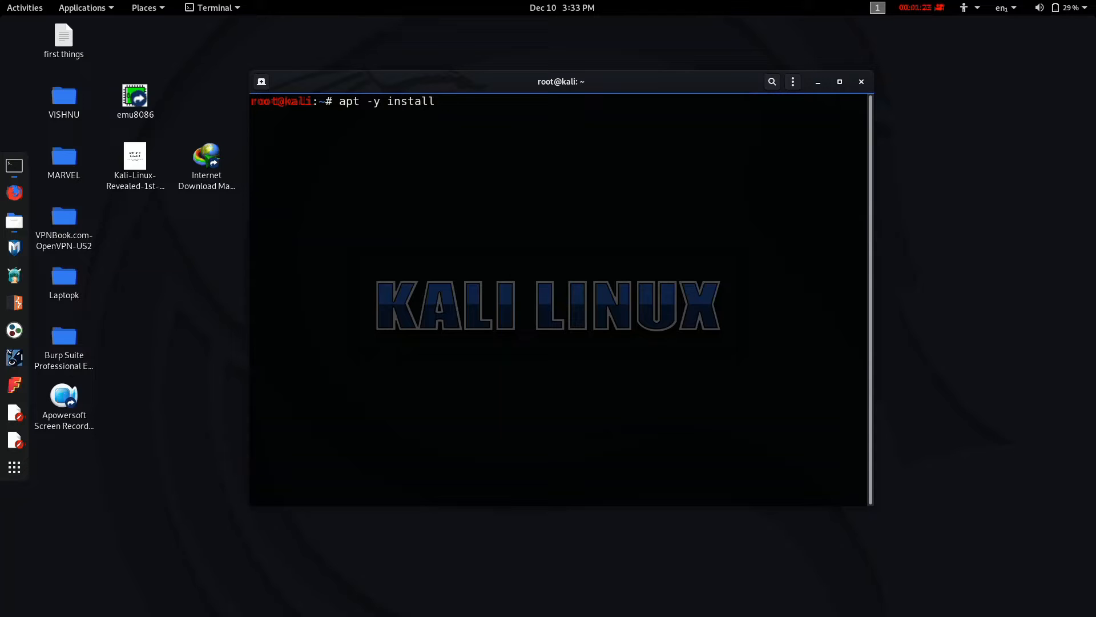
text(kali-)
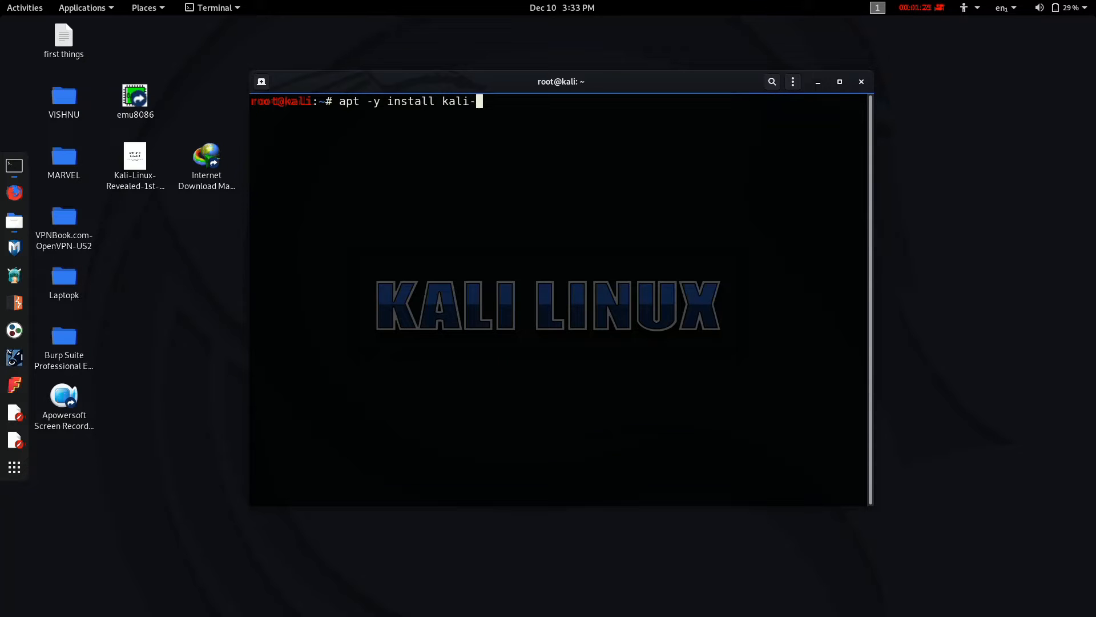
text(desk)
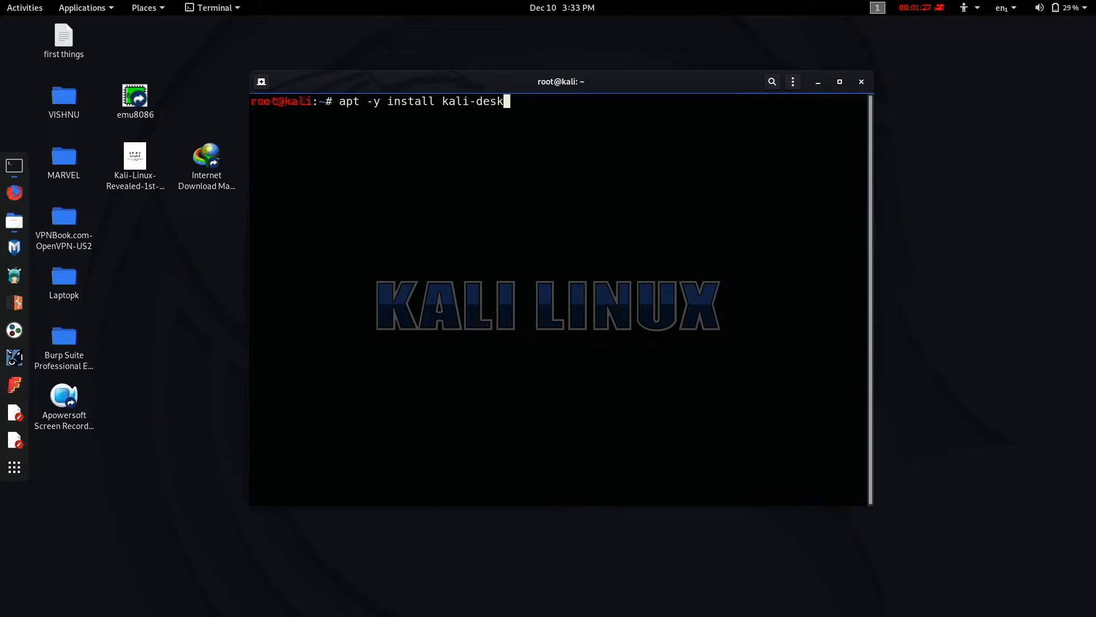
text(top)
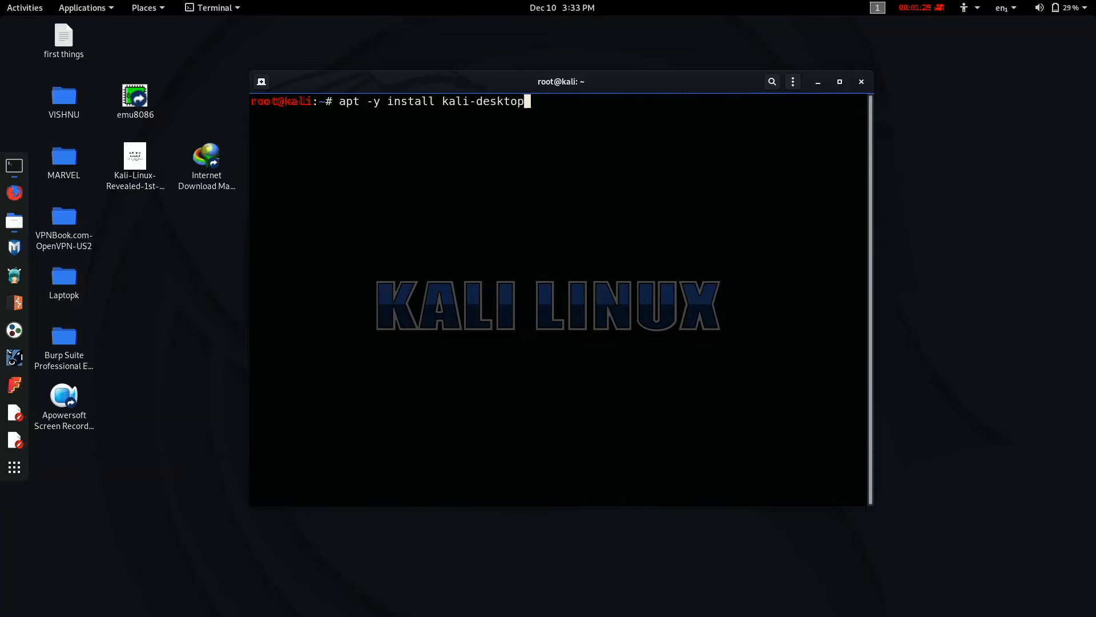
text(-xf)
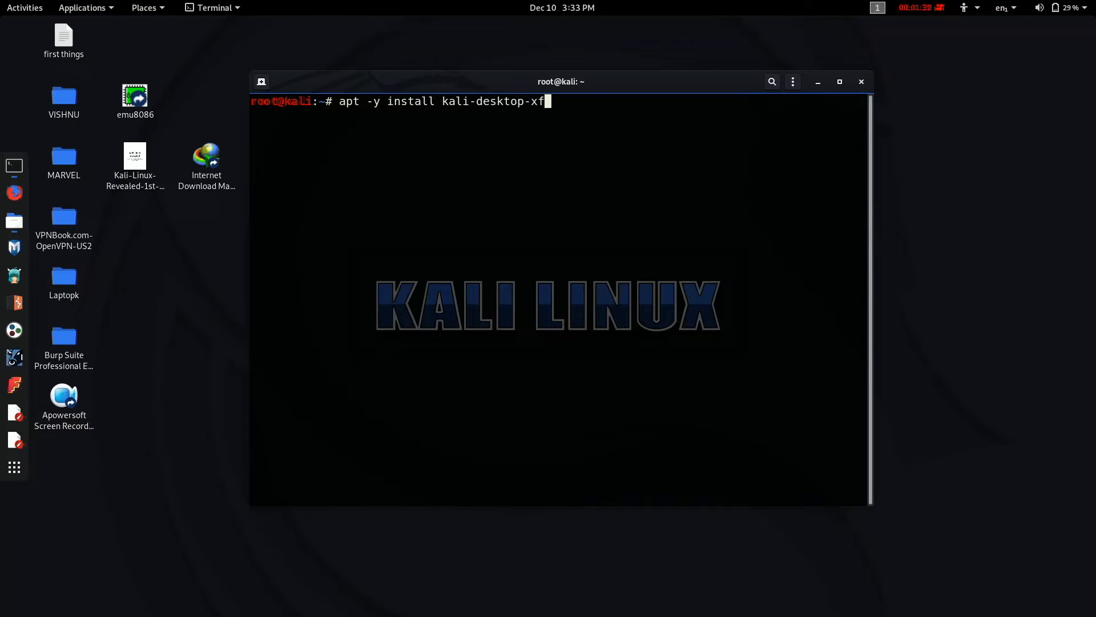
text(se)
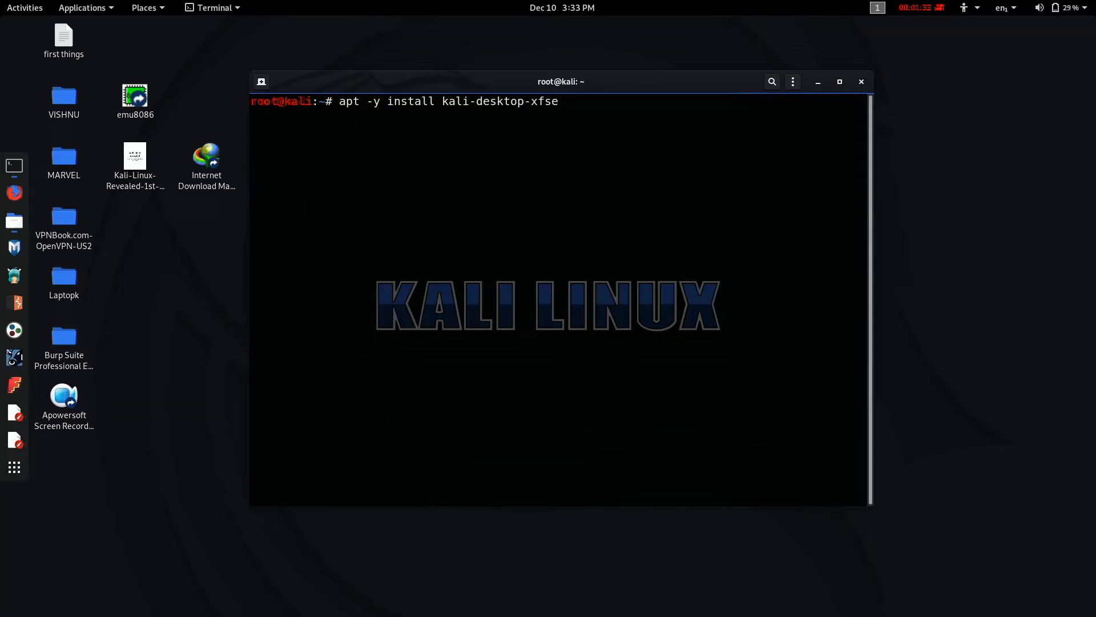
text(ce)
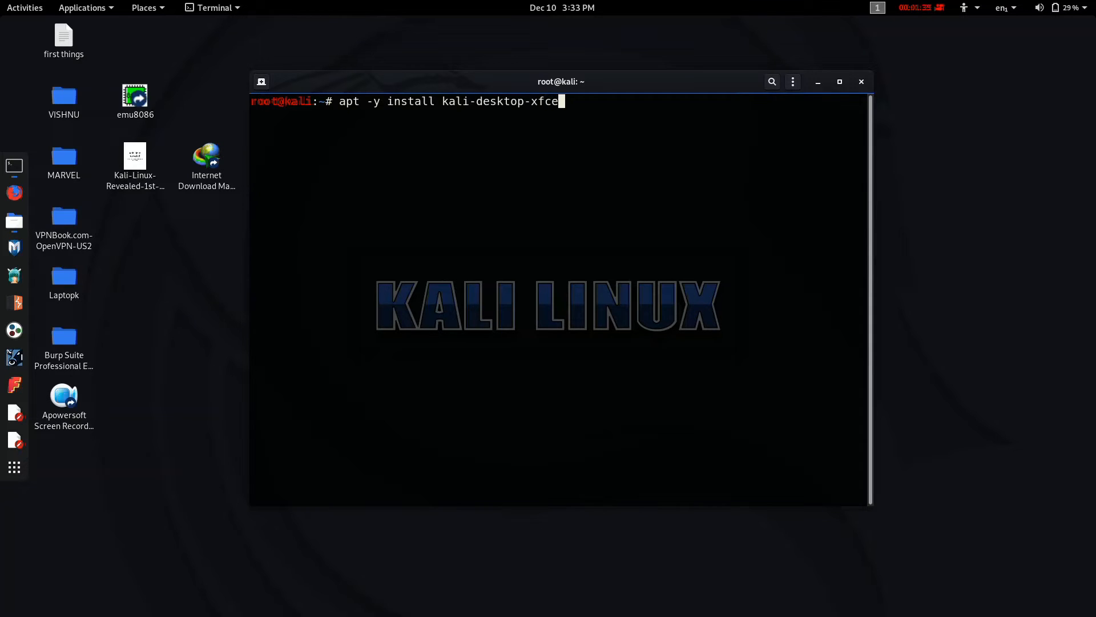
key(Return)
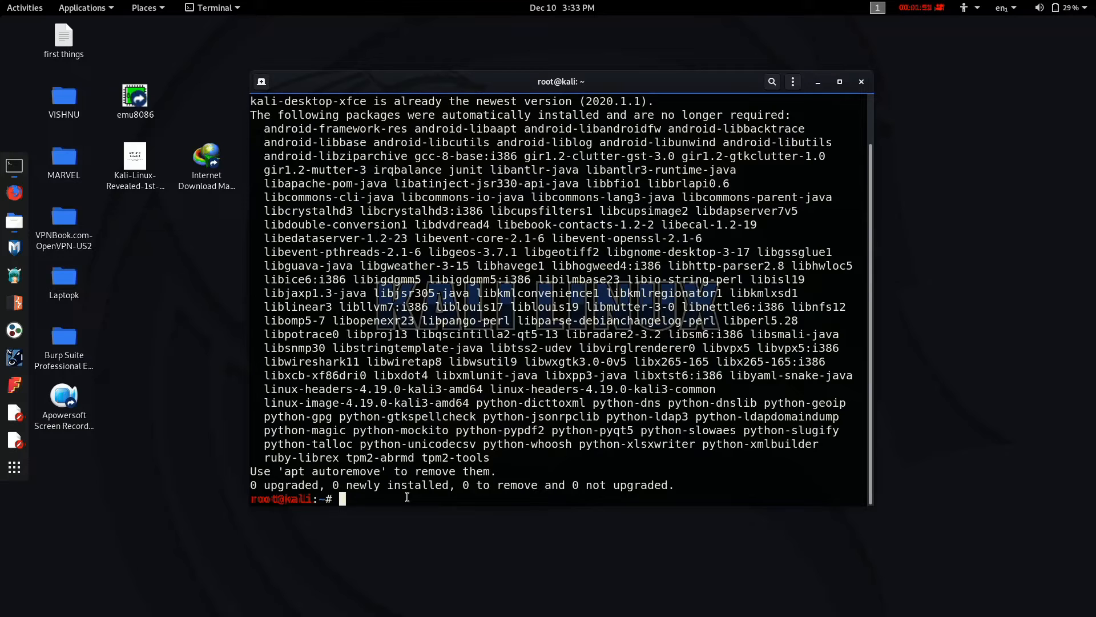
- Check the release with lsb_release, showing Kali 2019.4, then exit the session
text(lsb_)
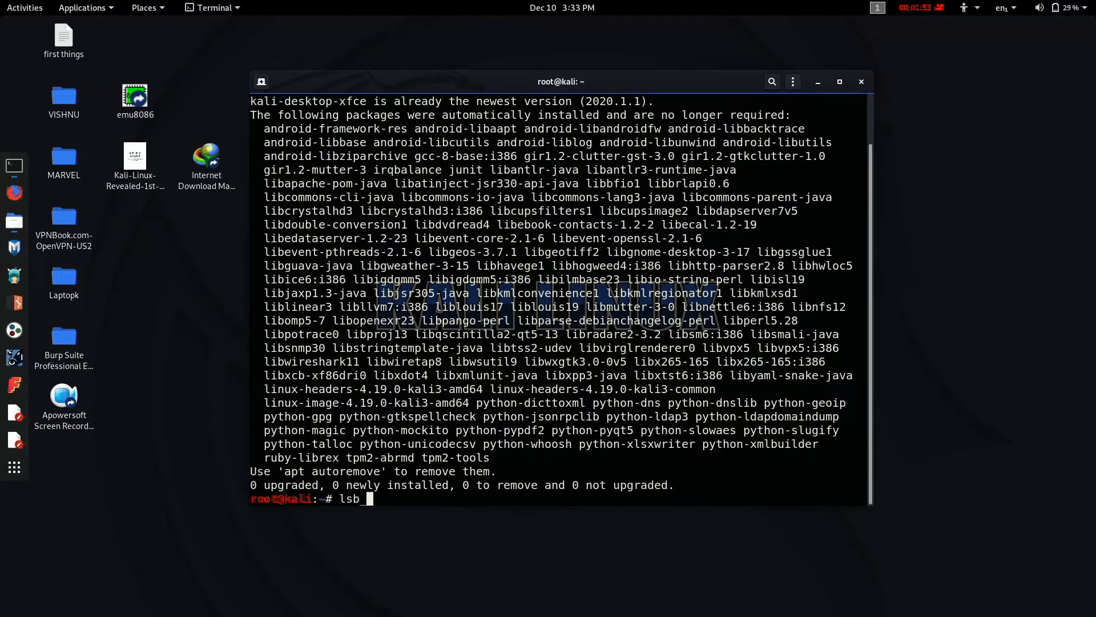
text(rel)
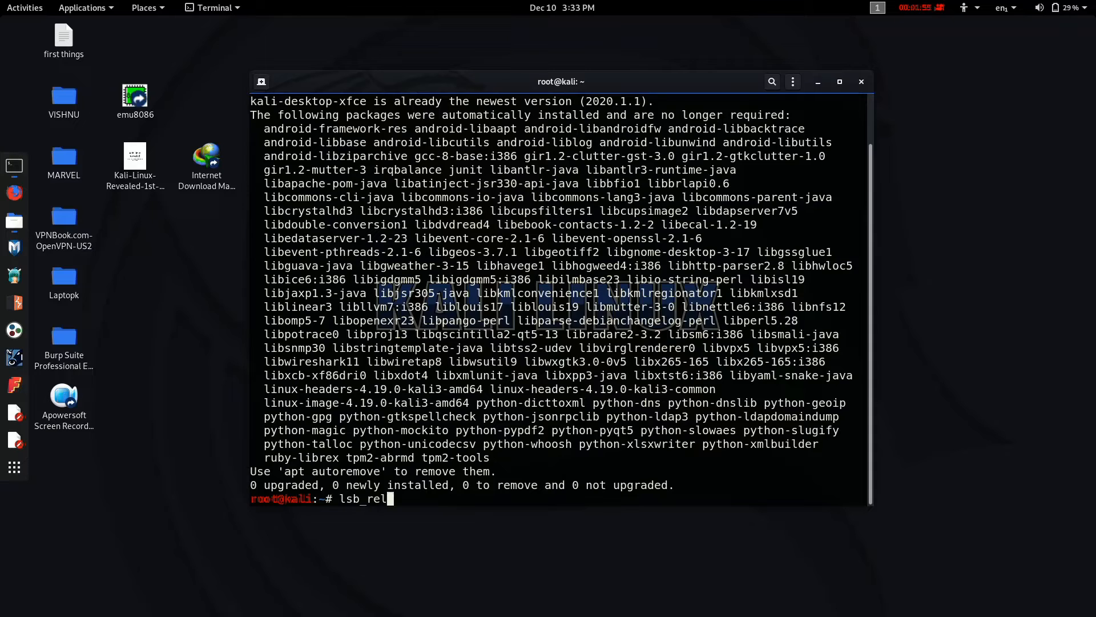
text(ease -a)
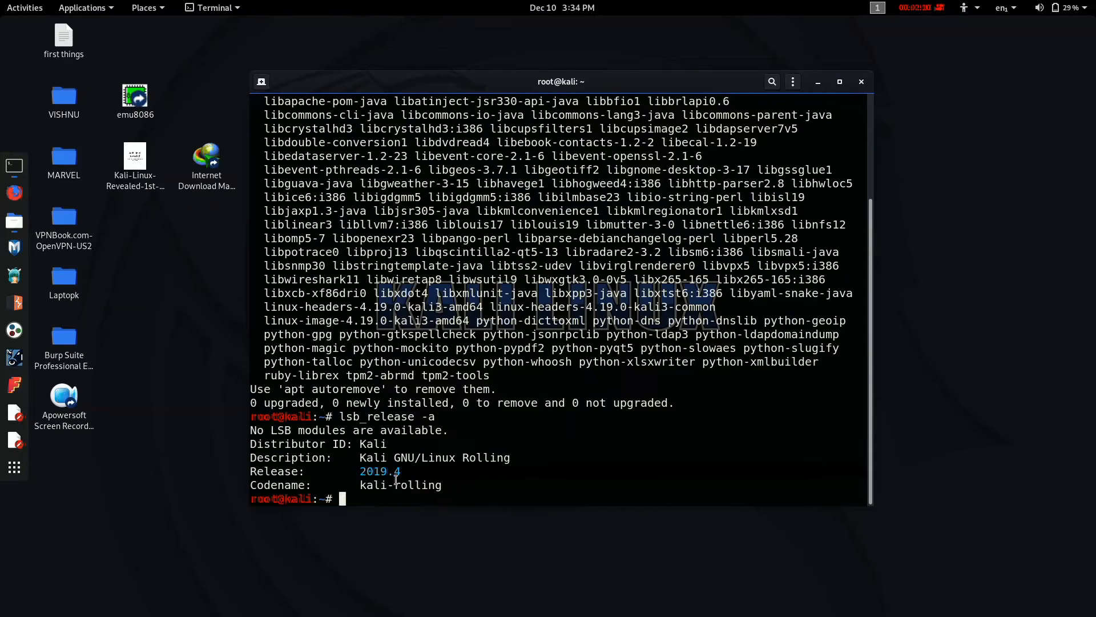
text(exit)
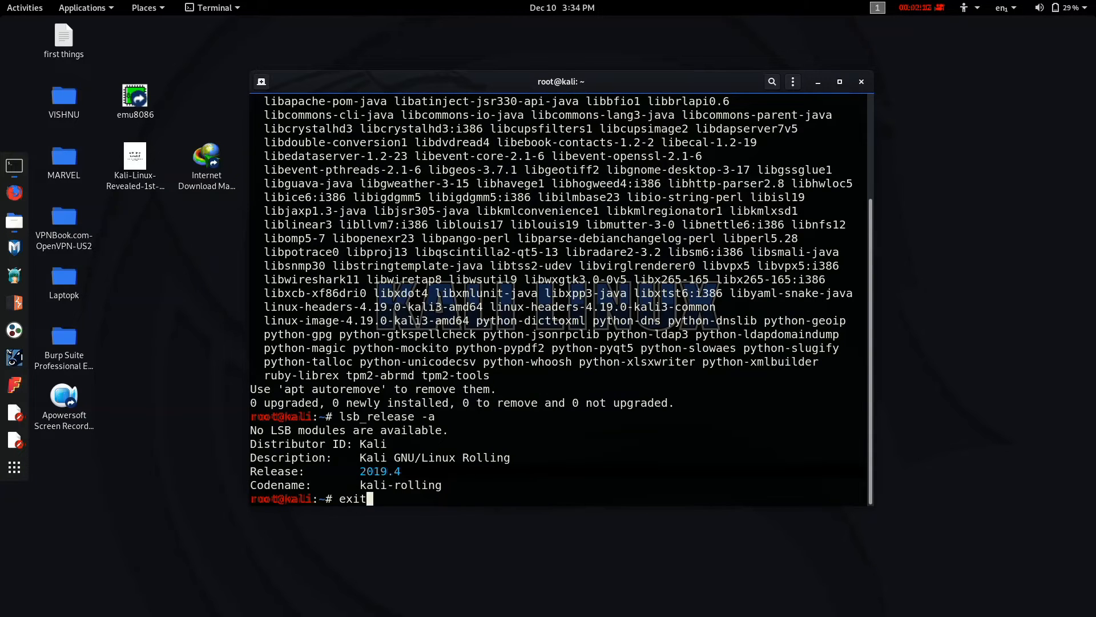
key(Return)
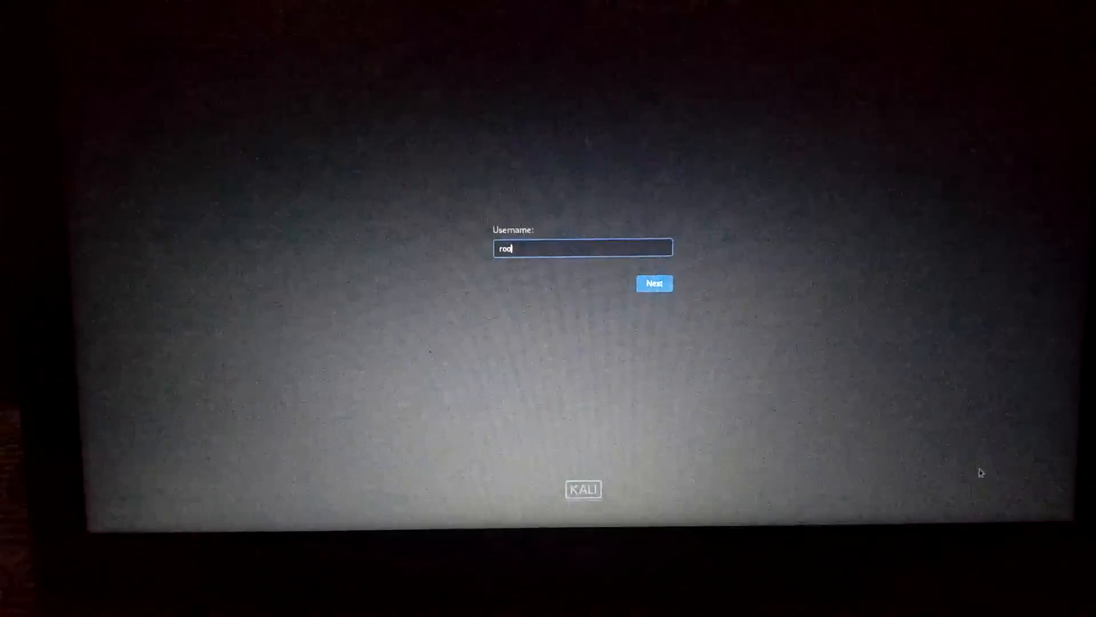
- Confirm the username, choose the Xfce session, and sign in
click(654, 283)
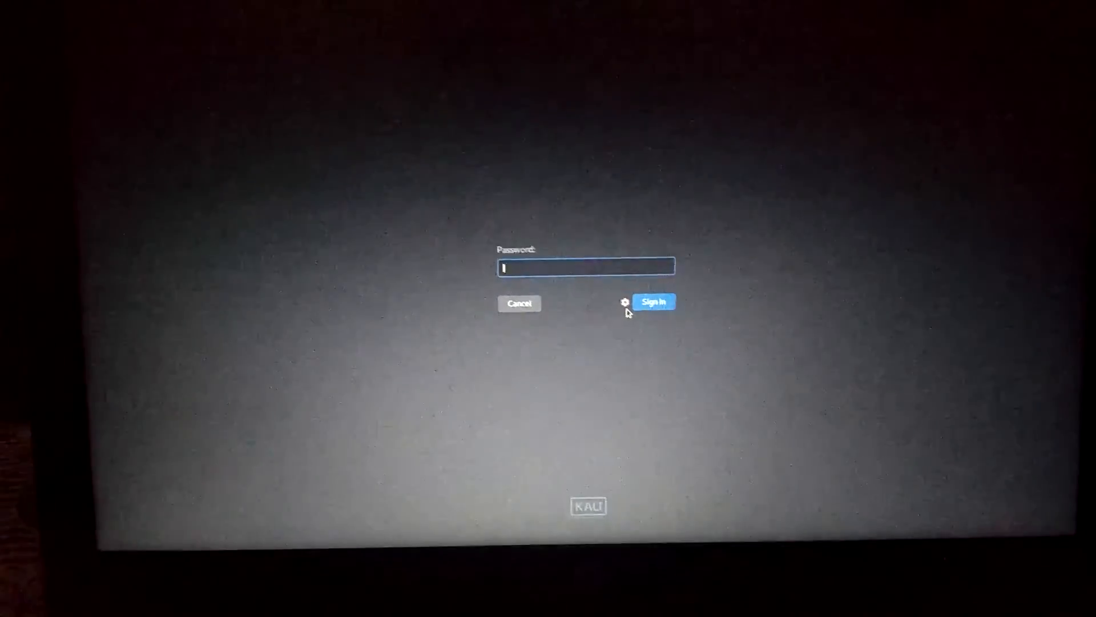
click(621, 301)
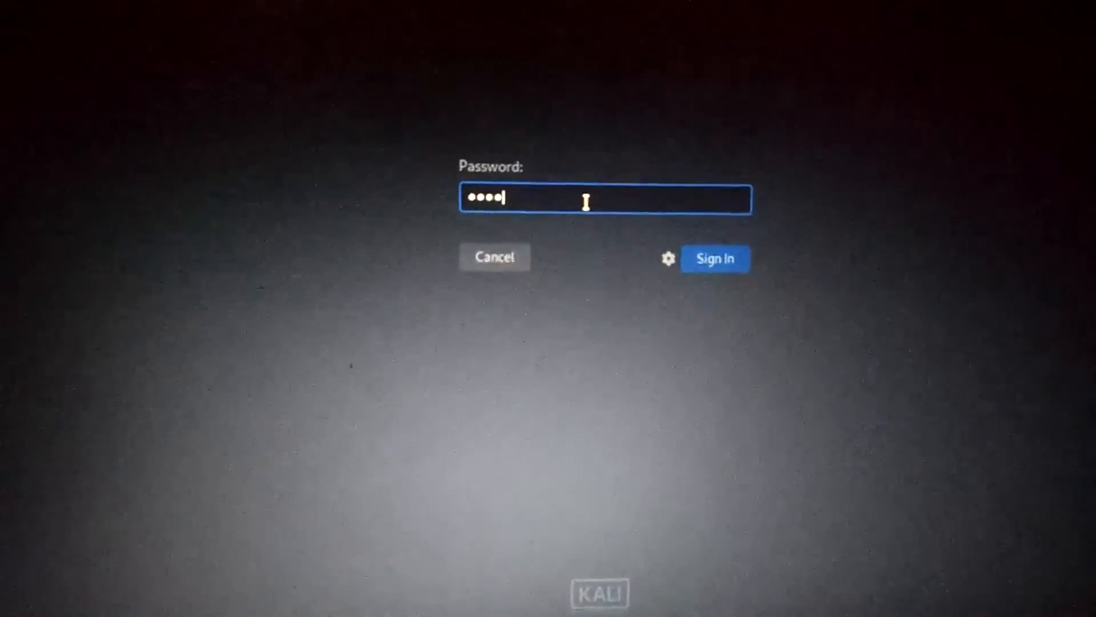
click(714, 258)
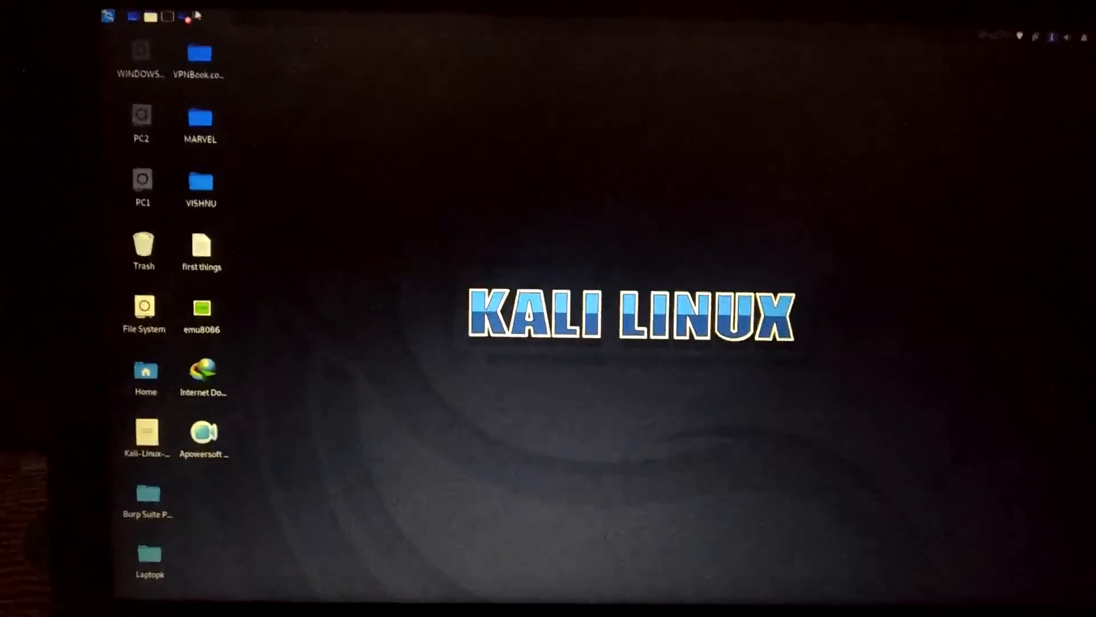
- Launch Kali Undercover Mode to apply the Windows 10 theme
click(108, 16)
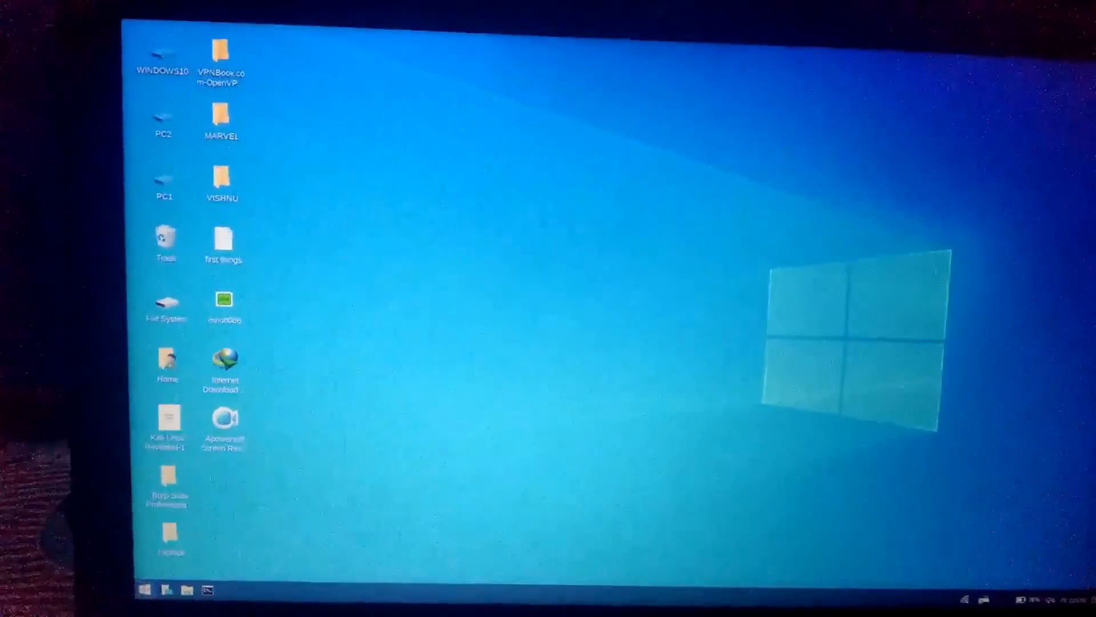
- Search the Start menu for 'un' to list Kali Undercover Mode
click(145, 590)
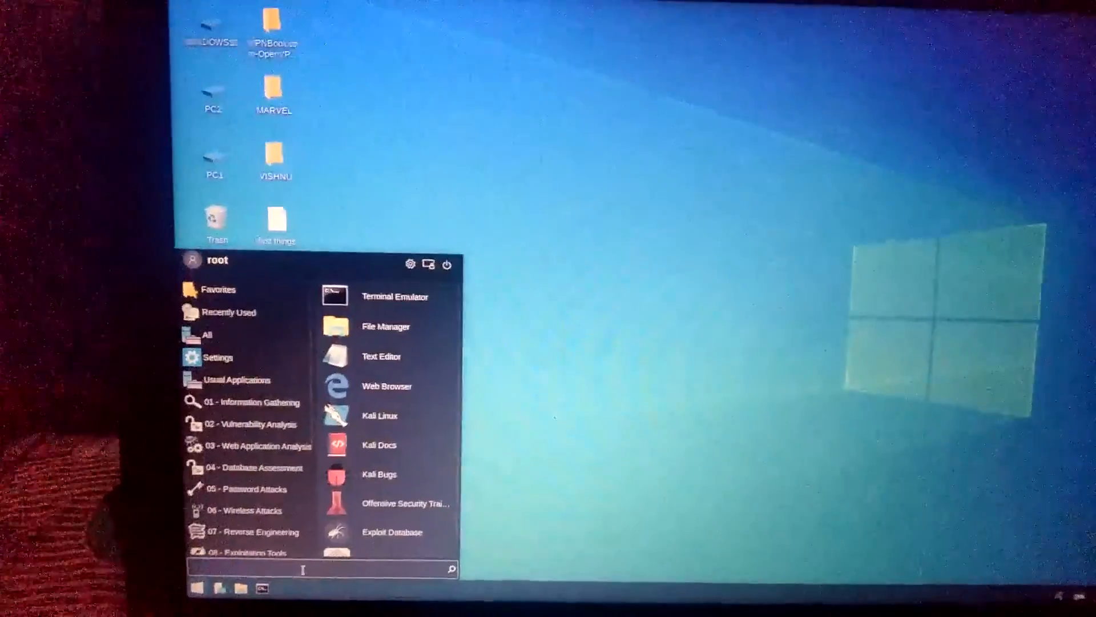
text(un)
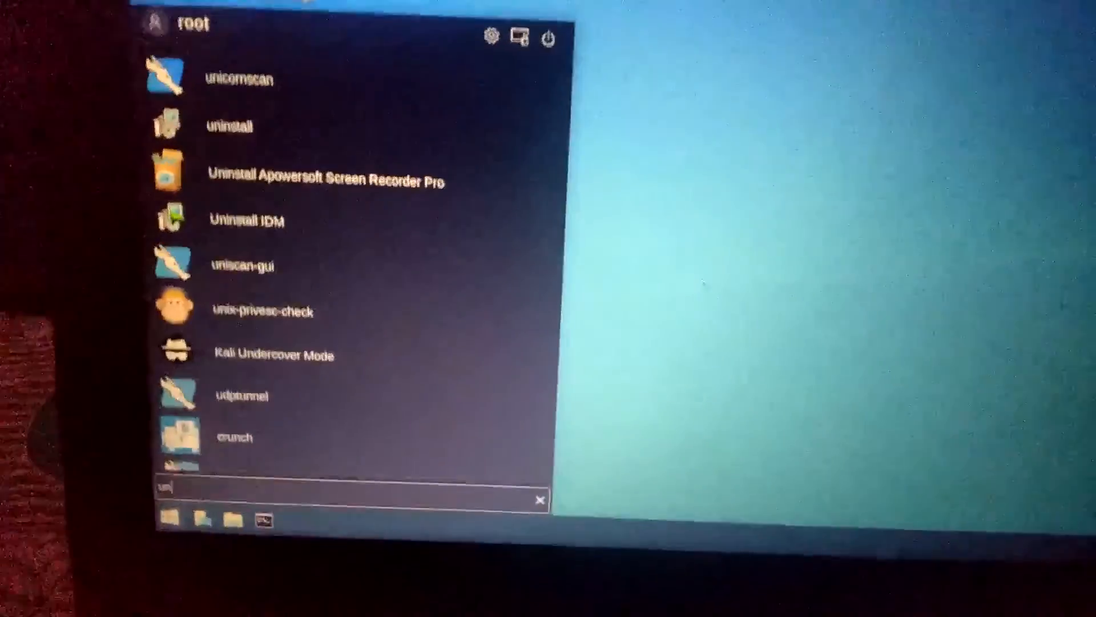